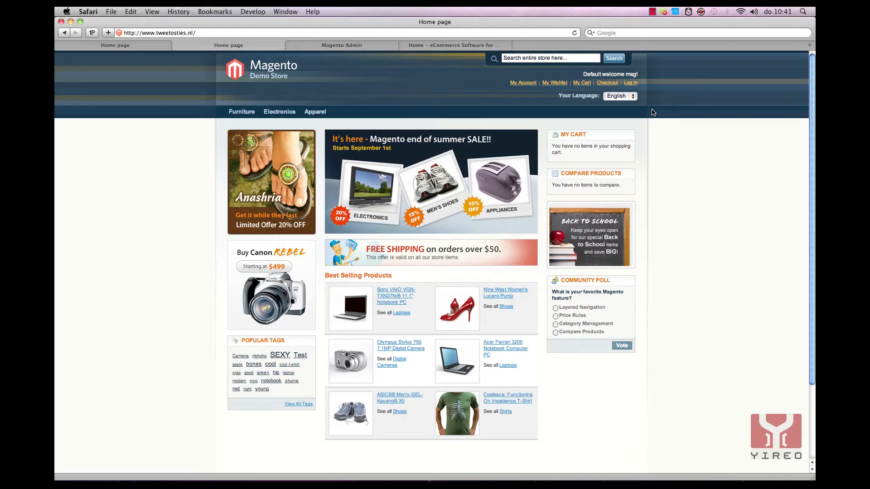
{"action": "mouse_move", "coordinate": [245, 65]}
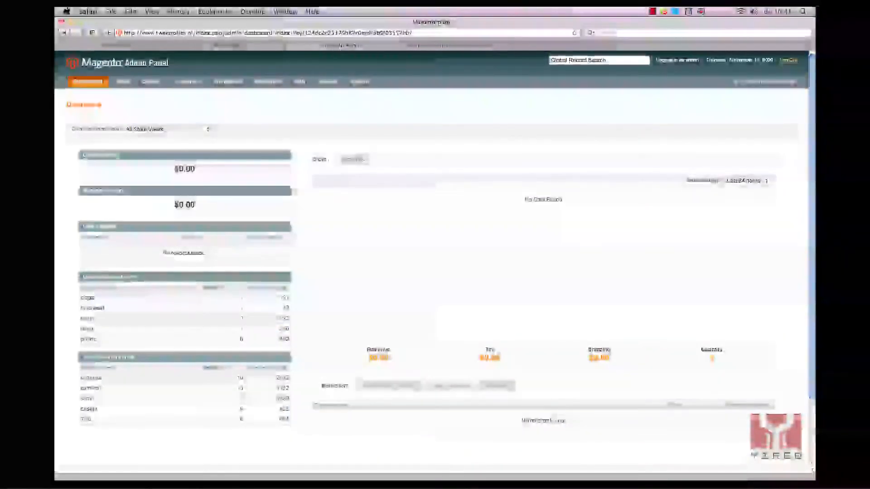
Set Template Path Hints to Yes in Developer configuration for the Main Website scope.
{"action": "left_click", "coordinate": [359, 82]}
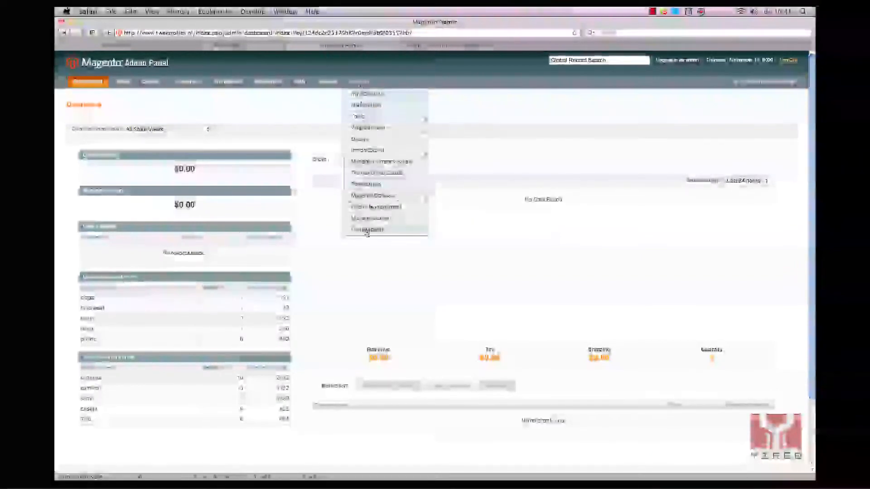
{"action": "left_click", "coordinate": [367, 229]}
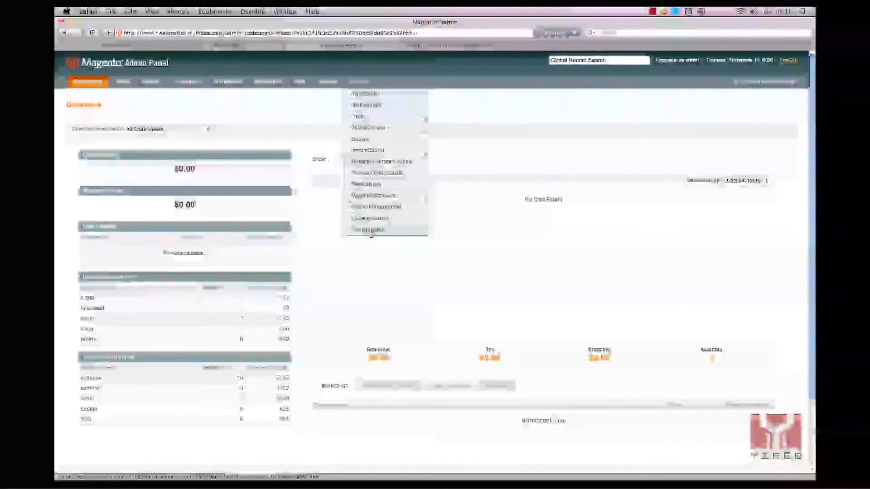
{"action": "left_click", "coordinate": [367, 229]}
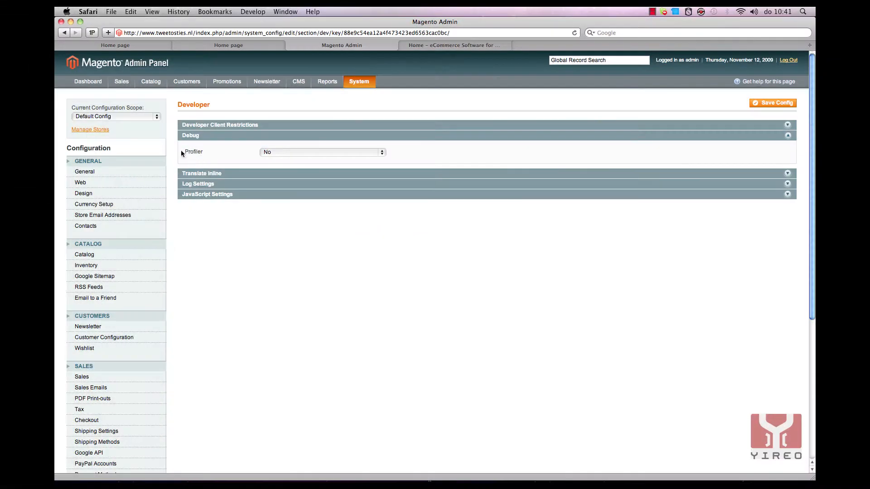
{"action": "left_click", "coordinate": [116, 117]}
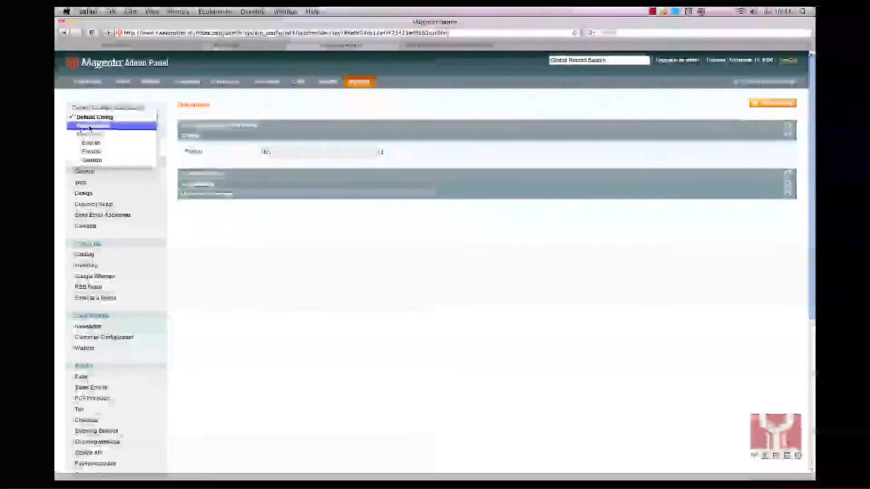
{"action": "left_click", "coordinate": [94, 126]}
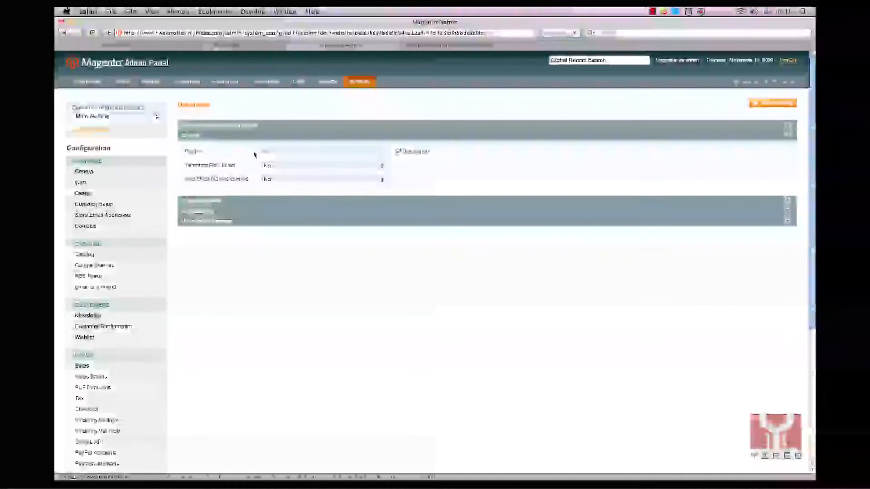
{"action": "left_click", "coordinate": [321, 164]}
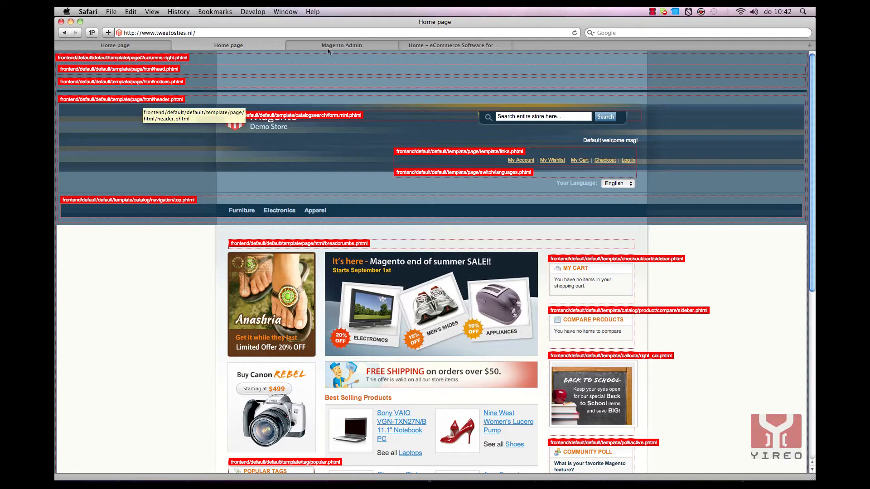
Set Template Path Hints back to No, save the config, and go to the Magento Commerce site.
{"action": "left_click", "coordinate": [341, 45]}
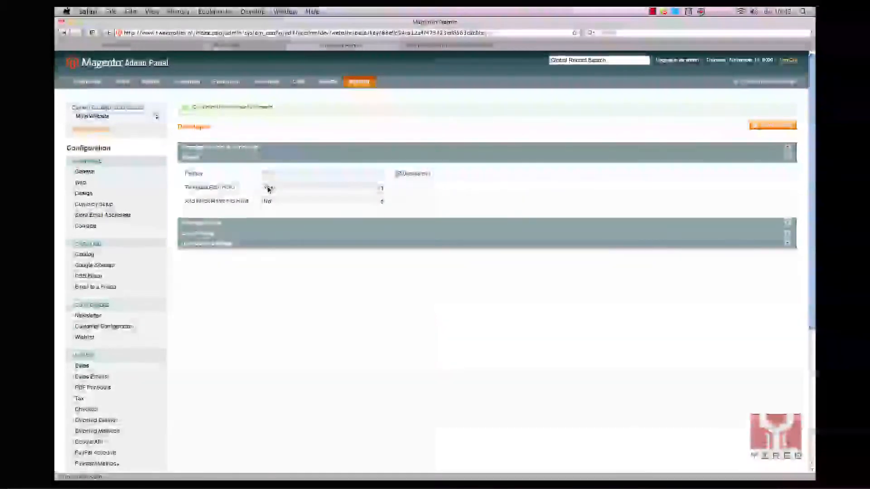
{"action": "left_click", "coordinate": [321, 187]}
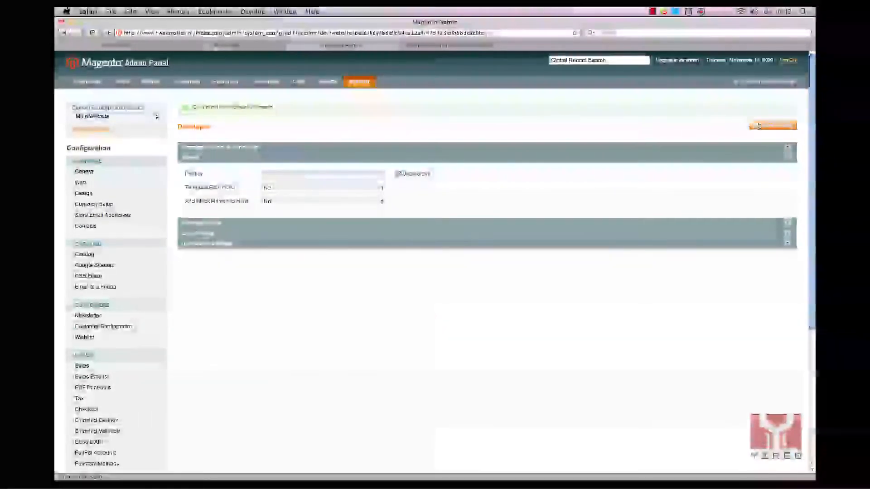
{"action": "left_click", "coordinate": [771, 125]}
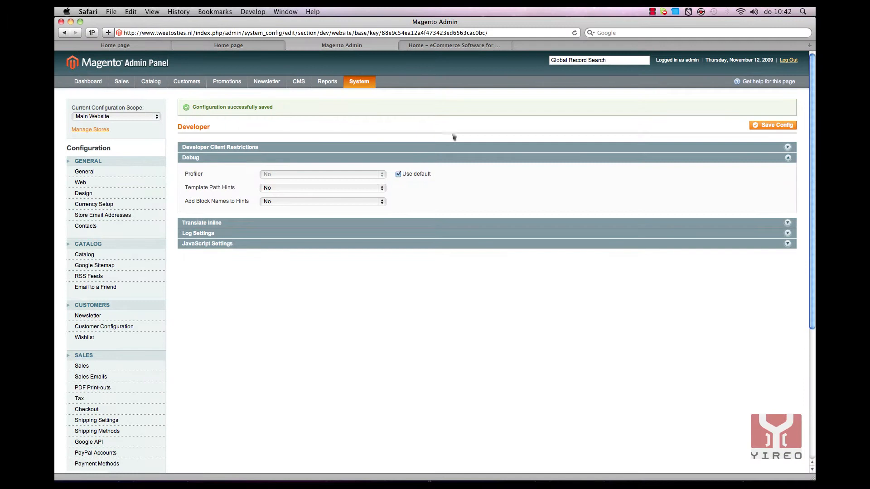
{"action": "mouse_move", "coordinate": [404, 156]}
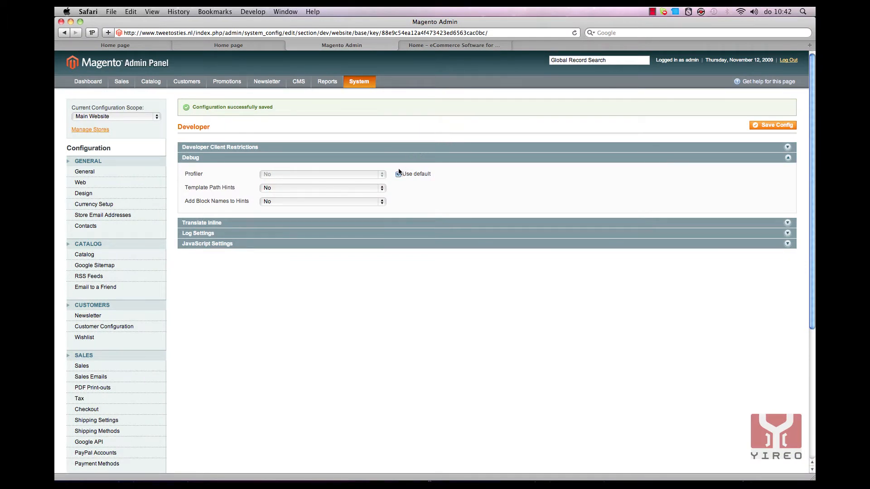
{"action": "left_click", "coordinate": [396, 173]}
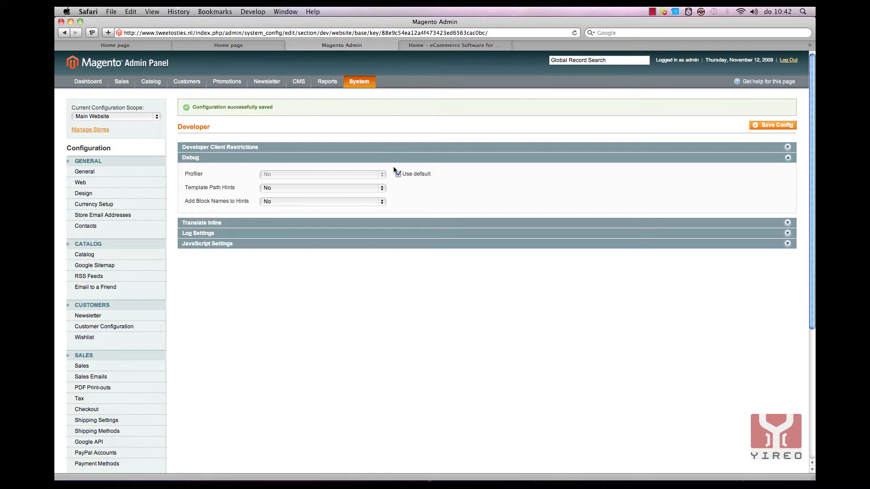
{"action": "mouse_move", "coordinate": [460, 89]}
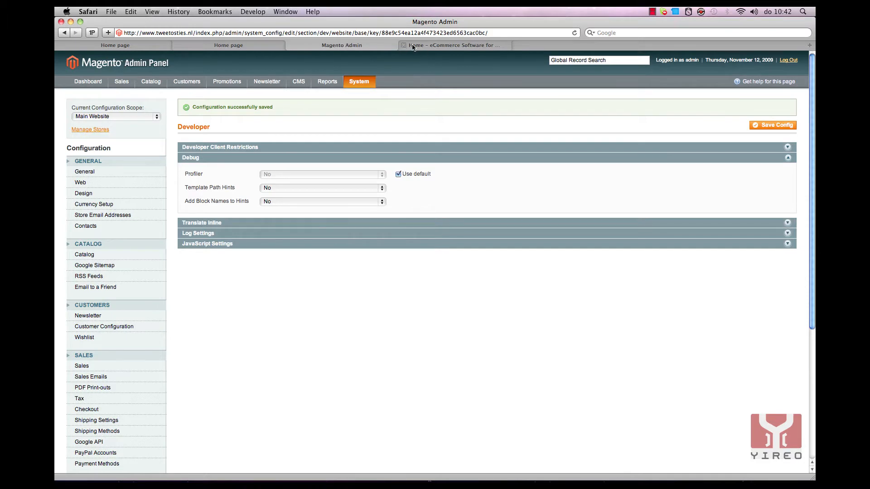
{"action": "left_click", "coordinate": [452, 45]}
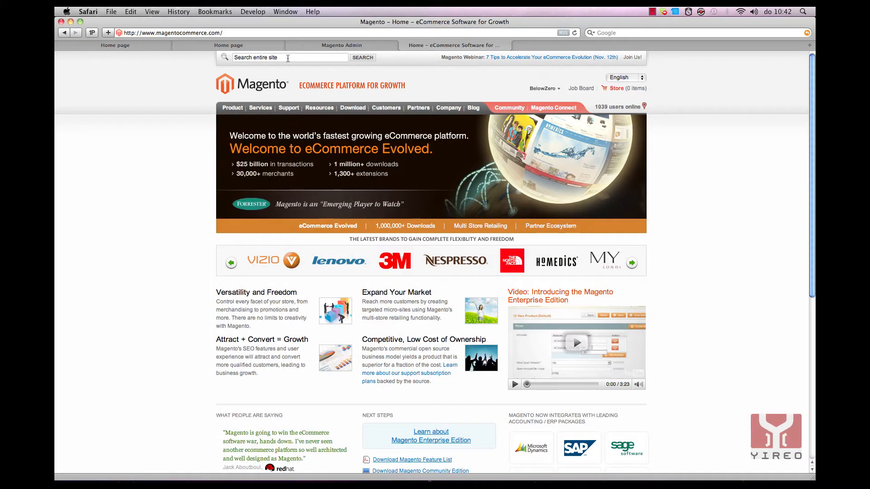
Search the magentocommerce.com site for 'developer'.
{"action": "type", "text": "de"}
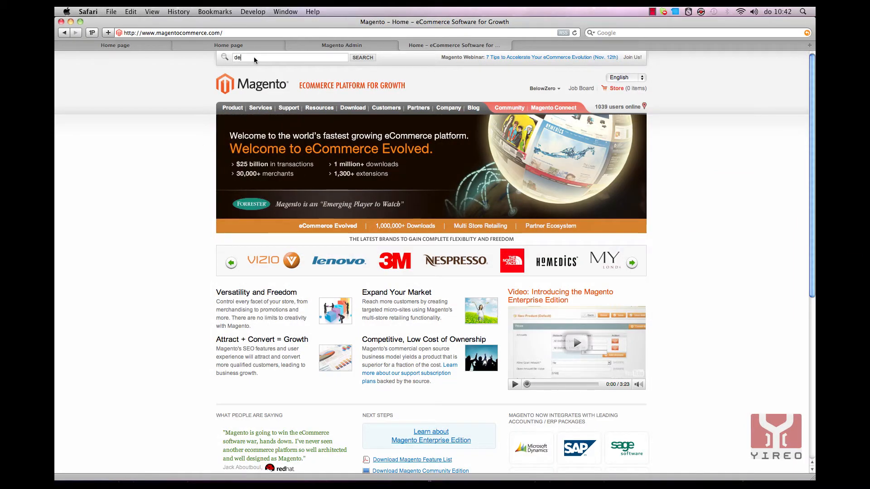
{"action": "type", "text": "veloper"}
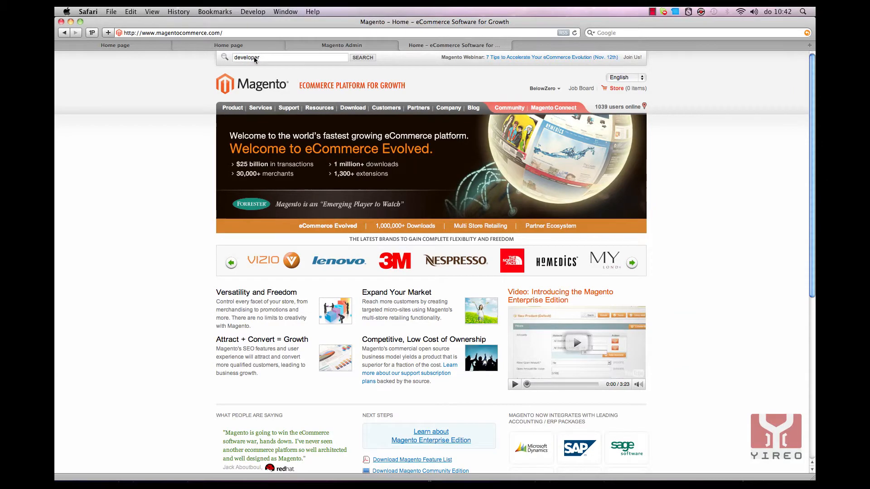
{"action": "left_click", "coordinate": [361, 57]}
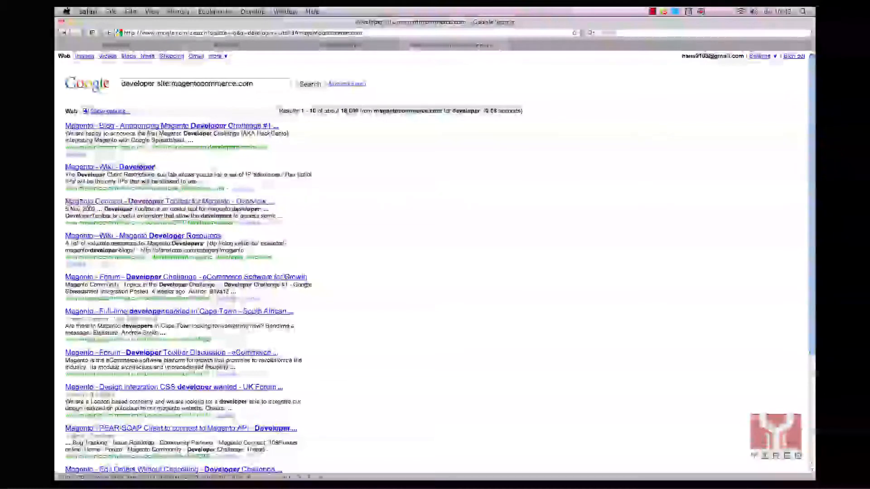
Open the Developer Toolbar for Magento result and get its extension key.
{"action": "left_click", "coordinate": [178, 200]}
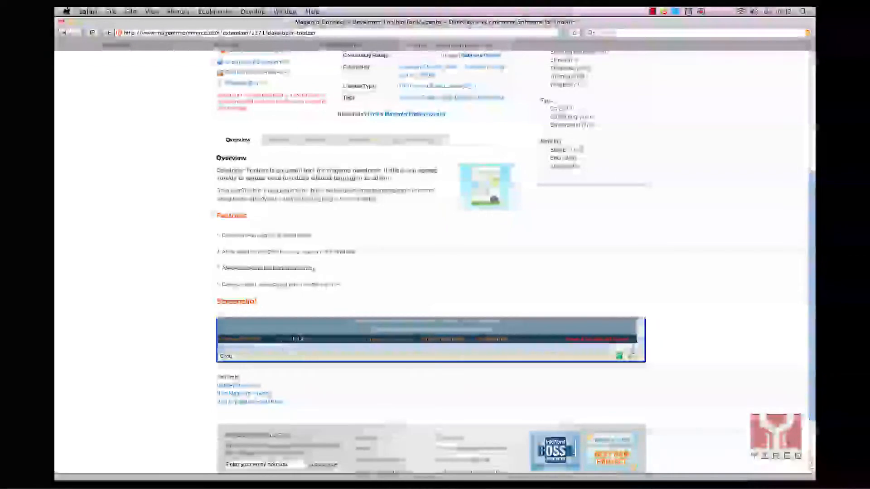
{"action": "scroll", "scroll_direction": "up", "scroll_amount": 3}
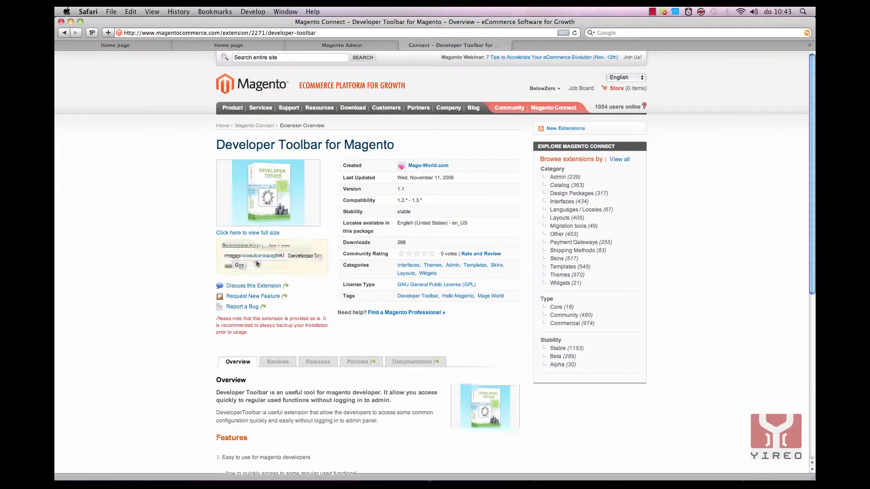
{"action": "left_click", "coordinate": [240, 265]}
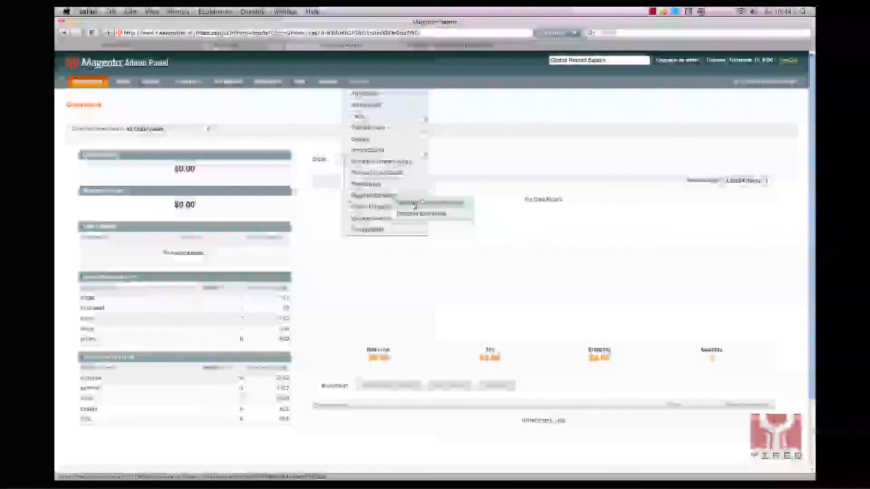
Open Magento Connect Manager to install the Developer Toolbar extension.
{"action": "left_click", "coordinate": [428, 202]}
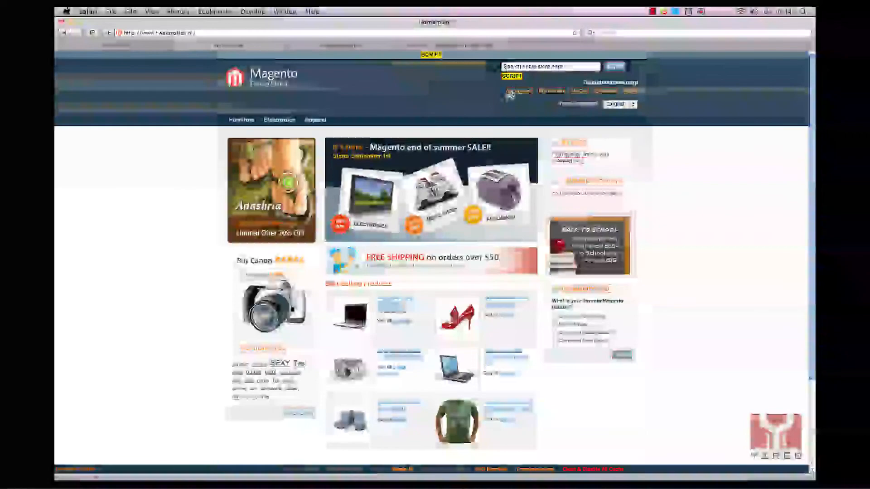
{"action": "mouse_move", "coordinate": [541, 447]}
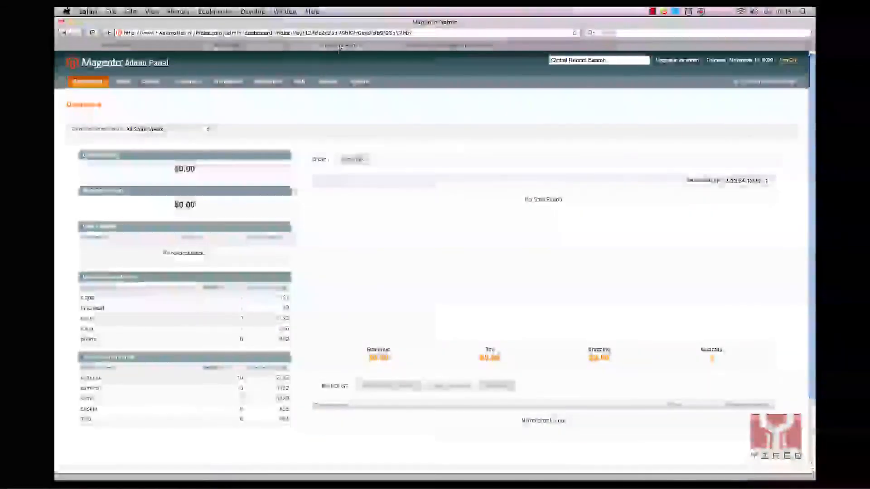
Set Developer Toolbar Enabled to No in the Advanced > Developer configuration.
{"action": "left_click", "coordinate": [359, 81]}
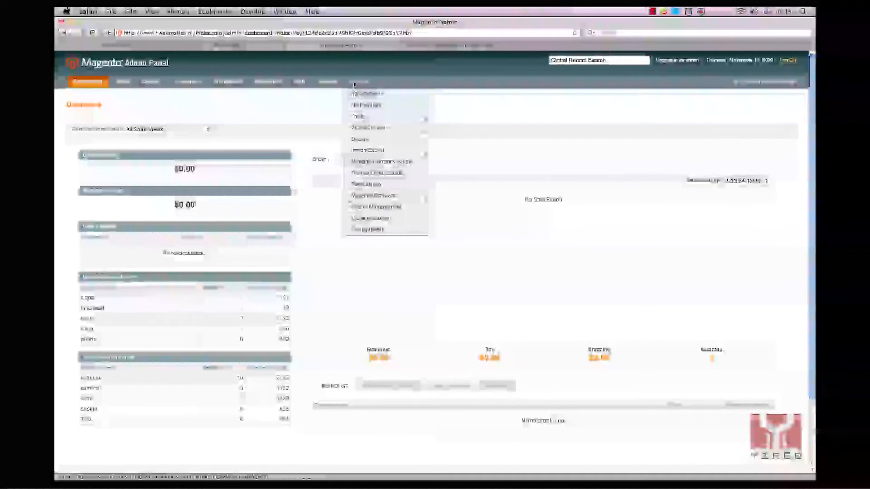
{"action": "left_click", "coordinate": [368, 230]}
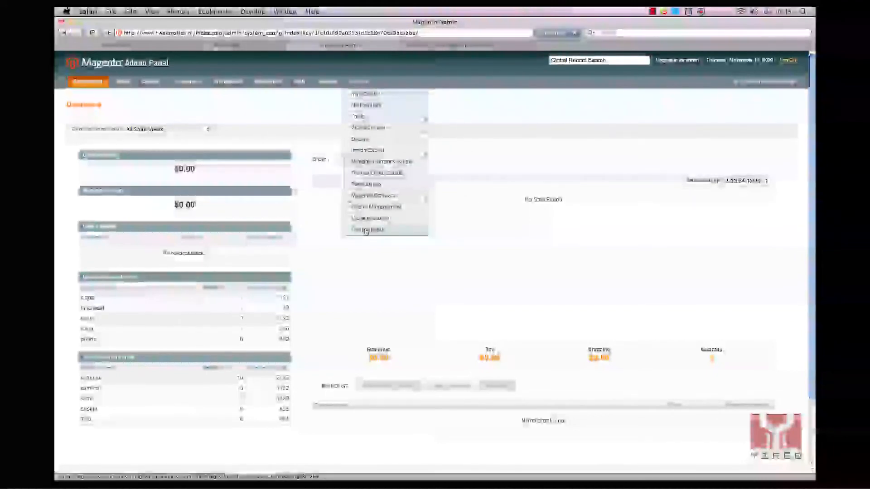
{"action": "left_click", "coordinate": [367, 230]}
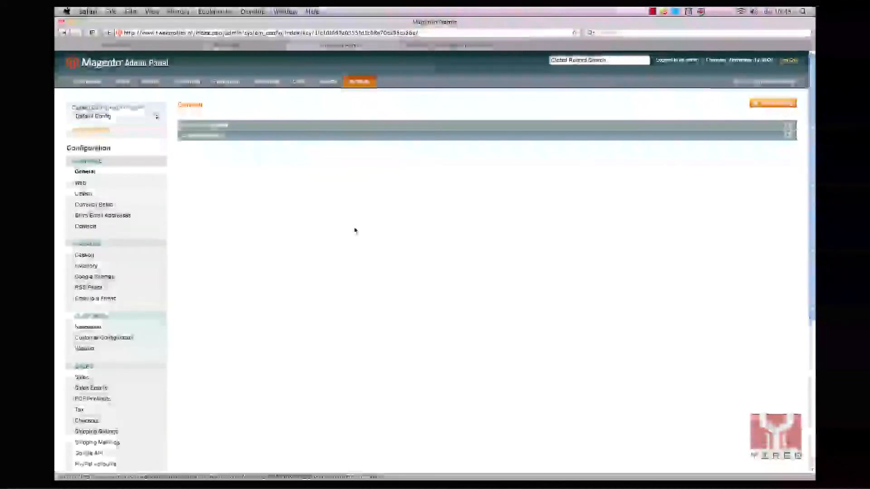
{"action": "scroll", "scroll_direction": "down", "scroll_amount": 3}
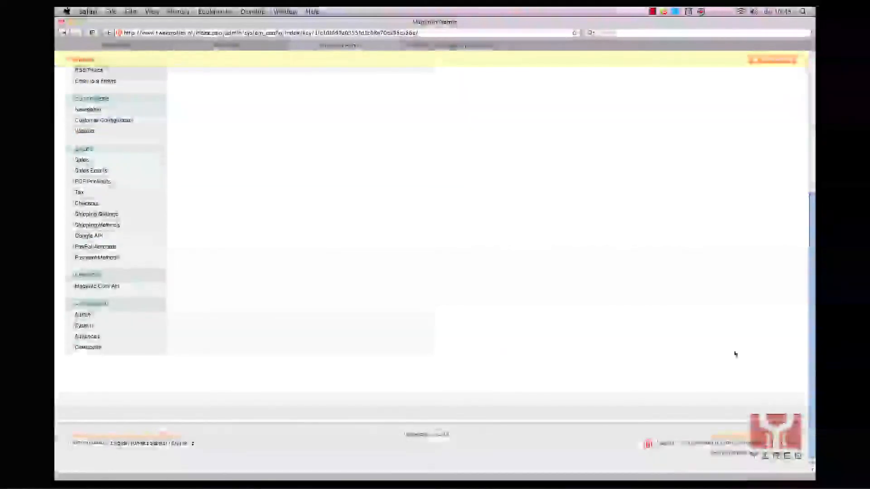
{"action": "left_click", "coordinate": [88, 346]}
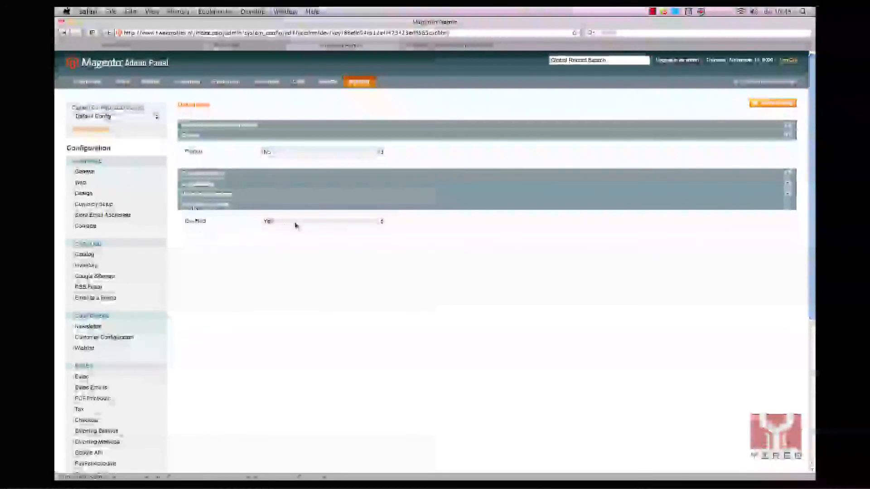
{"action": "left_click", "coordinate": [322, 221]}
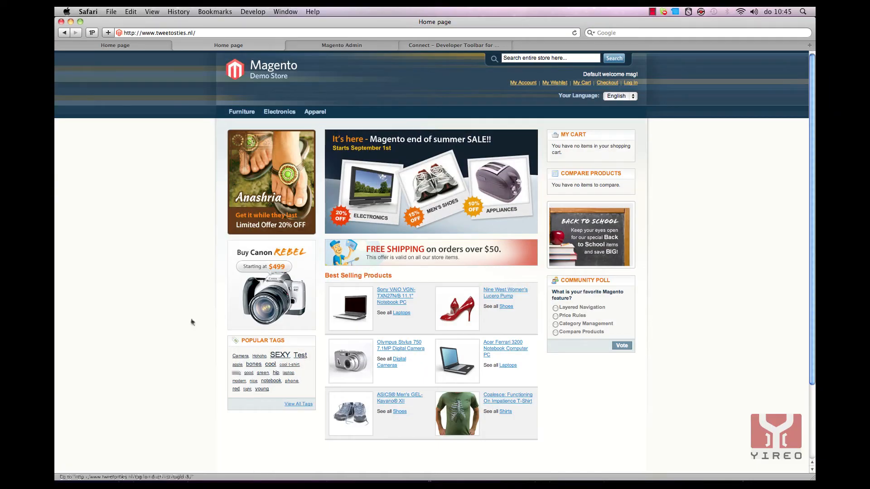
{"action": "mouse_move", "coordinate": [144, 198]}
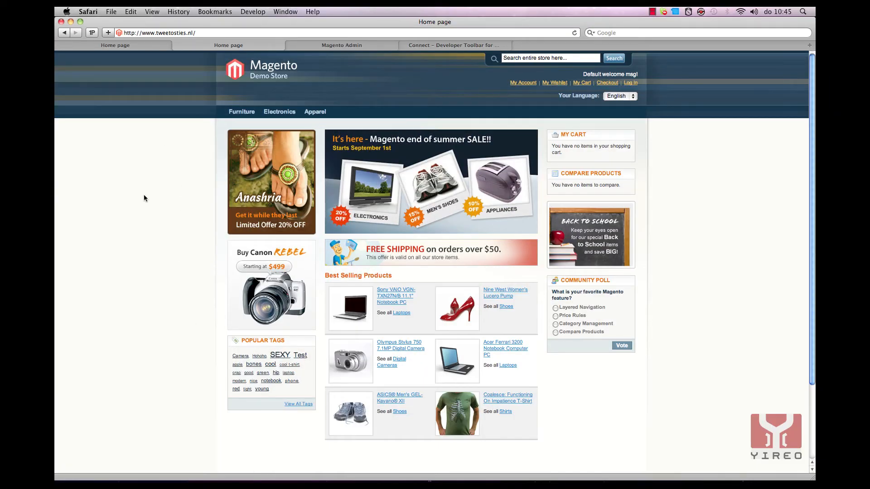
{"action": "mouse_move", "coordinate": [153, 196]}
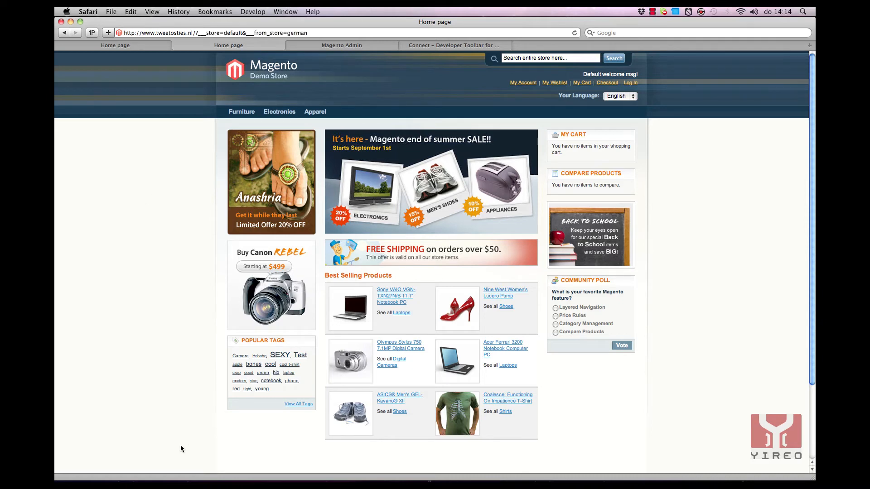
{"action": "mouse_move", "coordinate": [176, 456]}
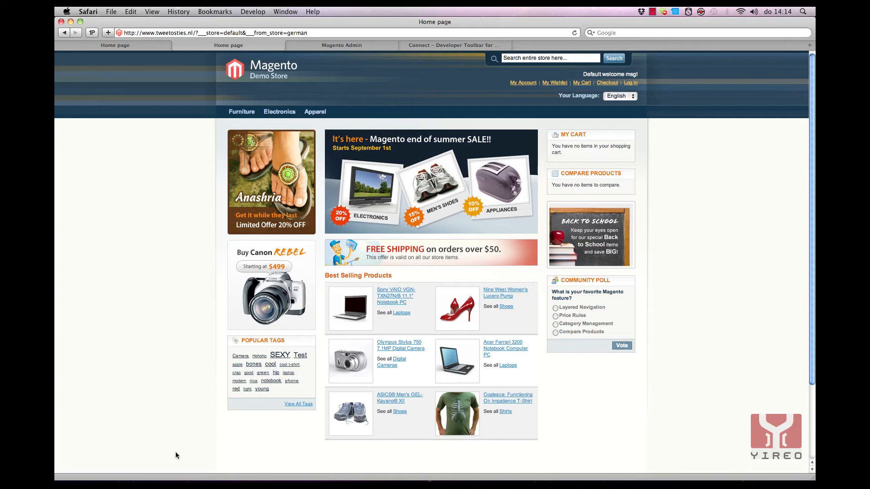
{"action": "mouse_move", "coordinate": [214, 417]}
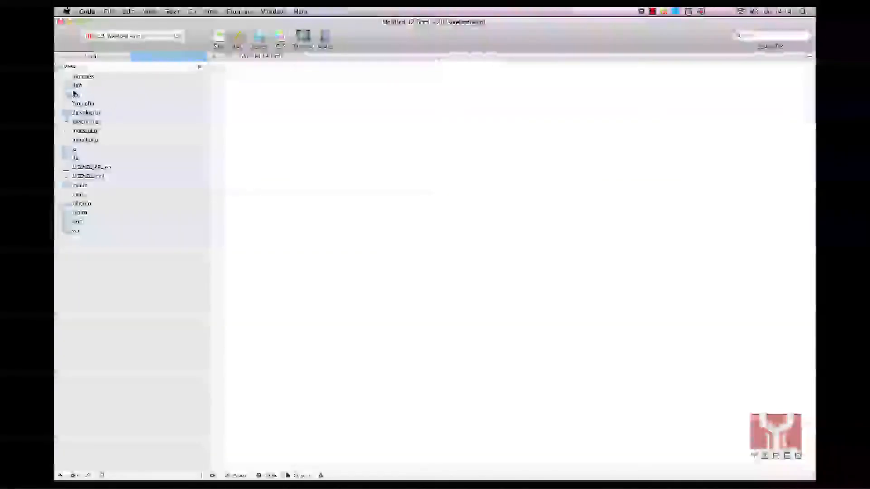
Expand app > design > frontend > default in Coda and browse the theme's layout files.
{"action": "left_click", "coordinate": [76, 94]}
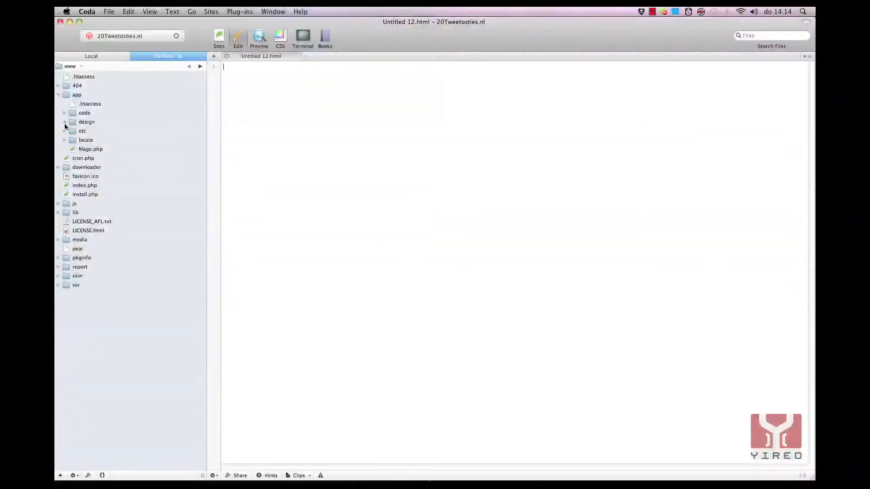
{"action": "left_click", "coordinate": [64, 121]}
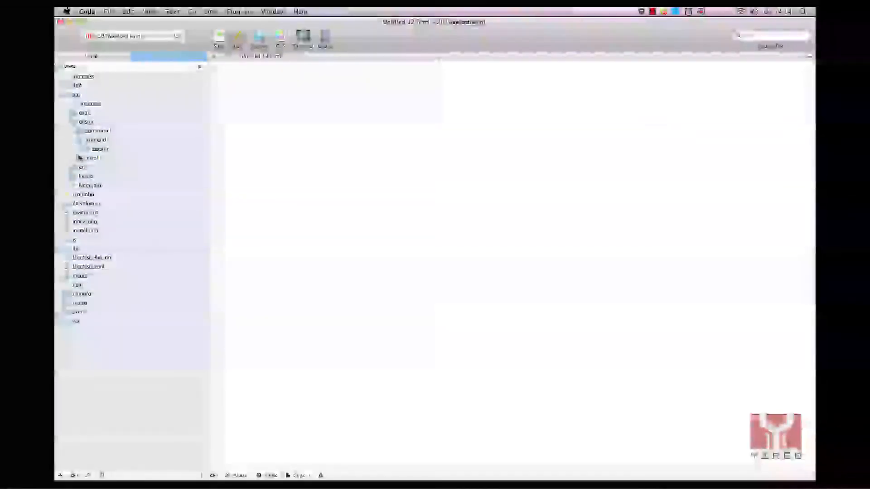
{"action": "left_click", "coordinate": [82, 158]}
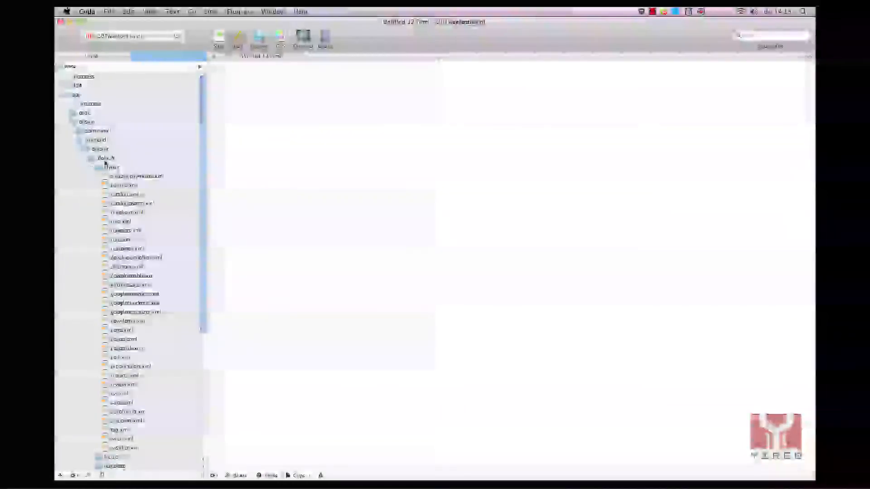
{"action": "left_click", "coordinate": [130, 257]}
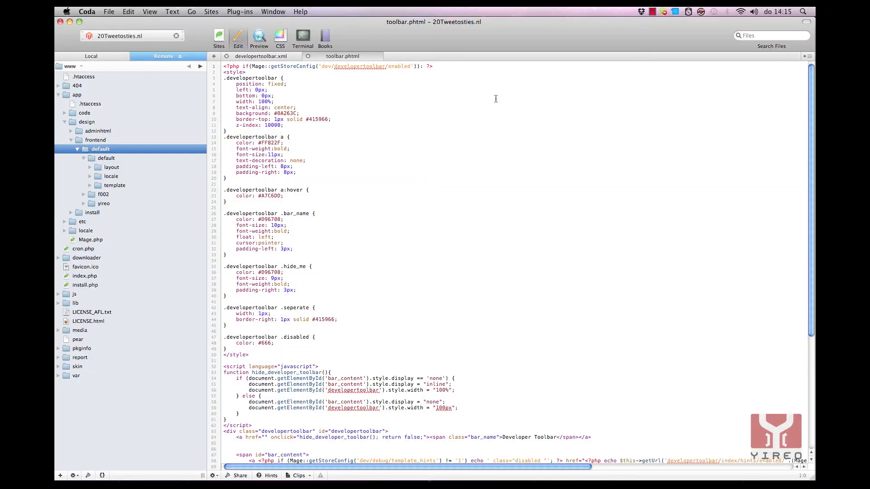
{"action": "mouse_move", "coordinate": [342, 129]}
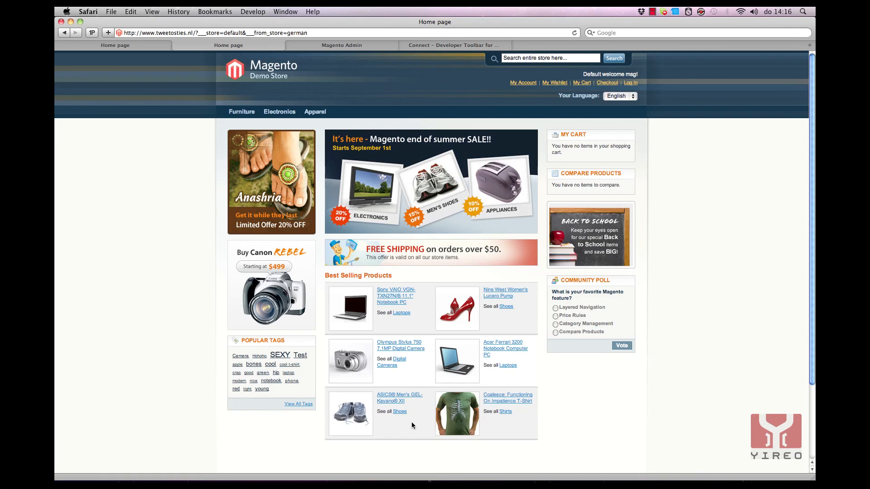
{"action": "mouse_move", "coordinate": [398, 439]}
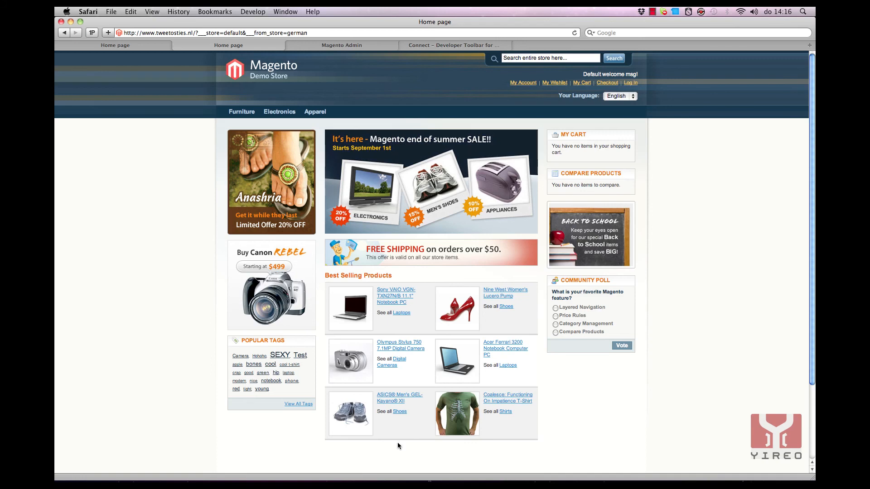
{"action": "mouse_move", "coordinate": [401, 441]}
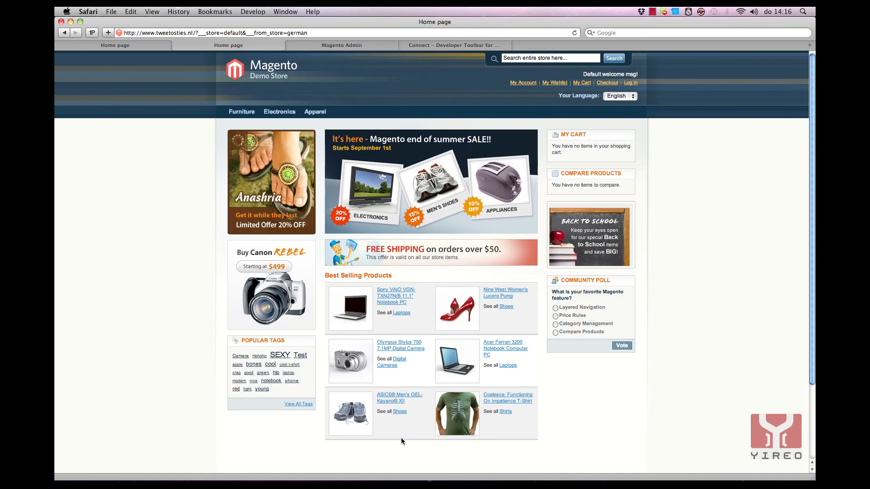
{"action": "mouse_move", "coordinate": [401, 441]}
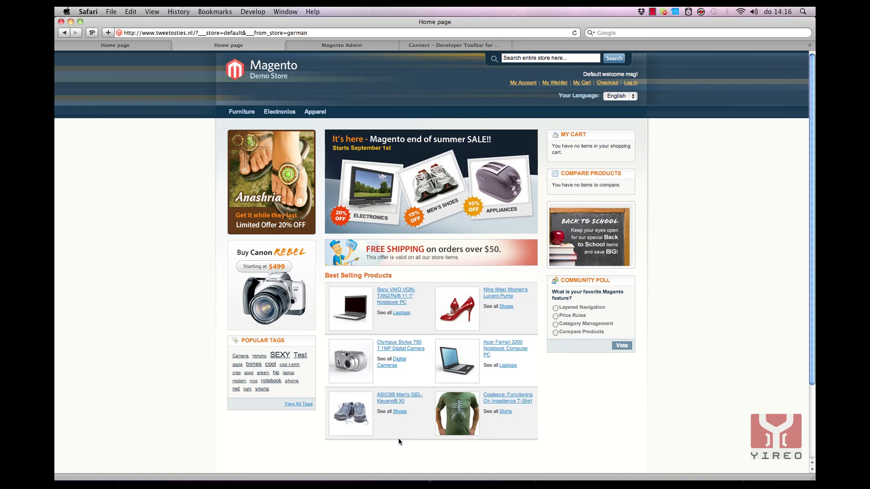